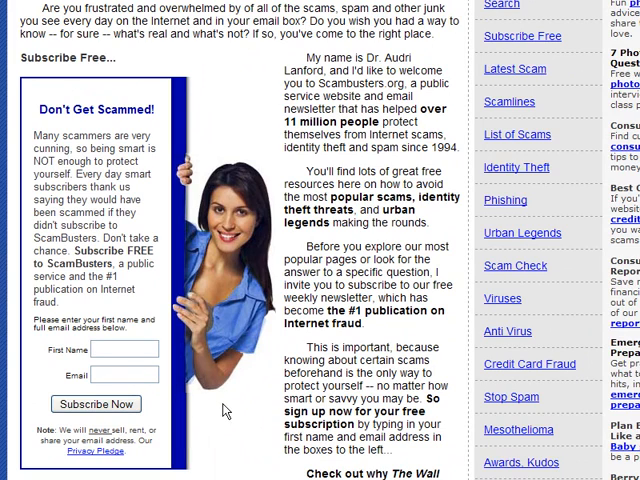
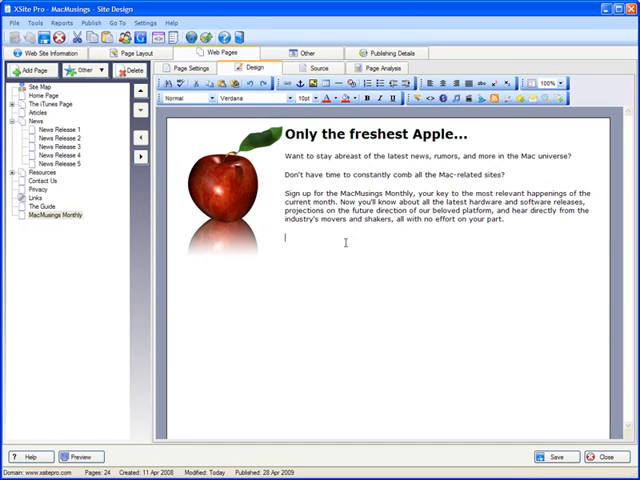
mouse_move(330, 242)
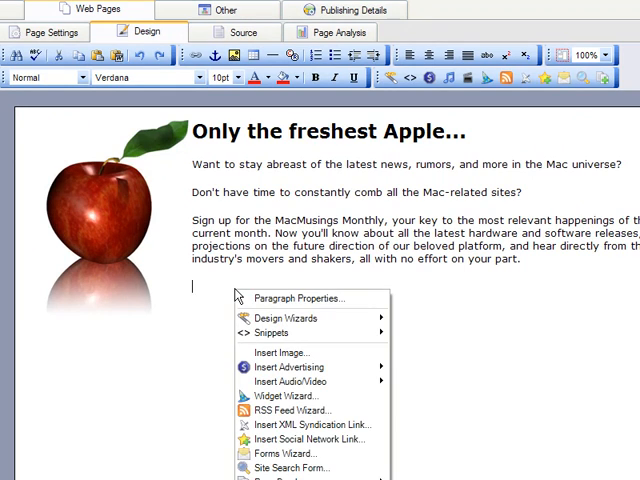
mouse_move(308, 452)
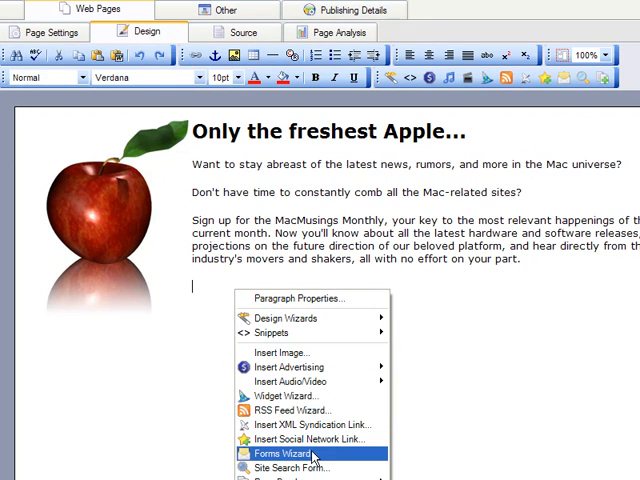
Step: Launch the Forms Wizard from the context menu below the MacMusings sign-up text
click(300, 456)
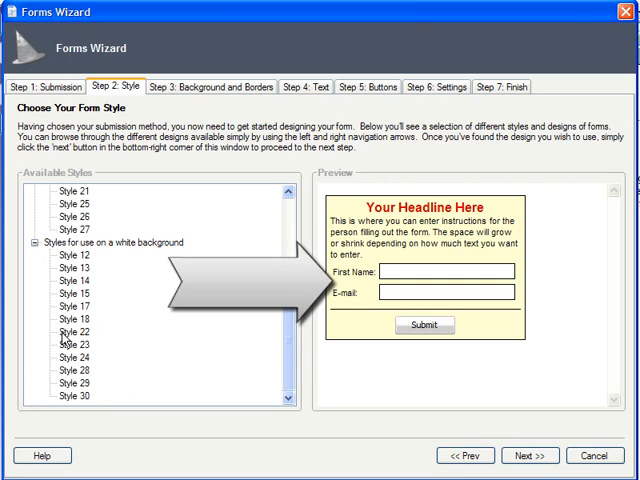
Step: Accept the form style with the yellow headline box and continue to colours and borders
click(98, 328)
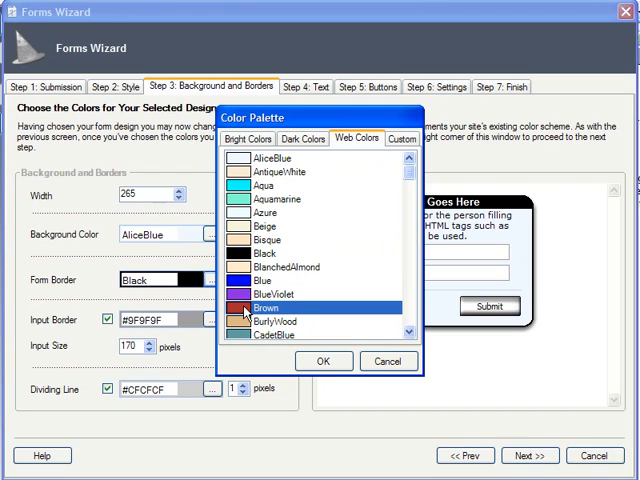
Step: Give the form a Brown border and Bisque background, then continue to the text step
click(324, 362)
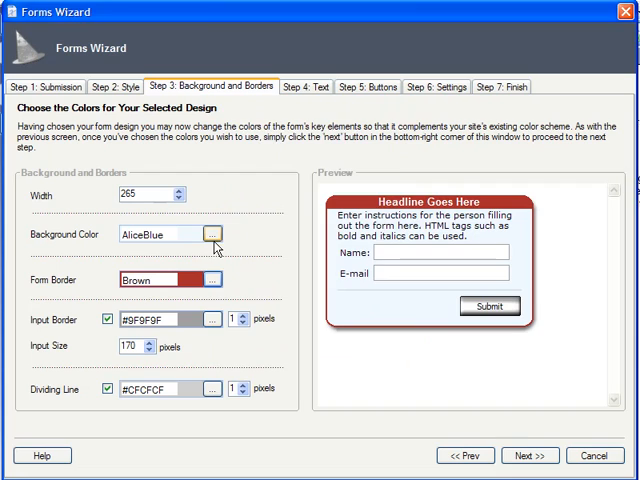
click(214, 234)
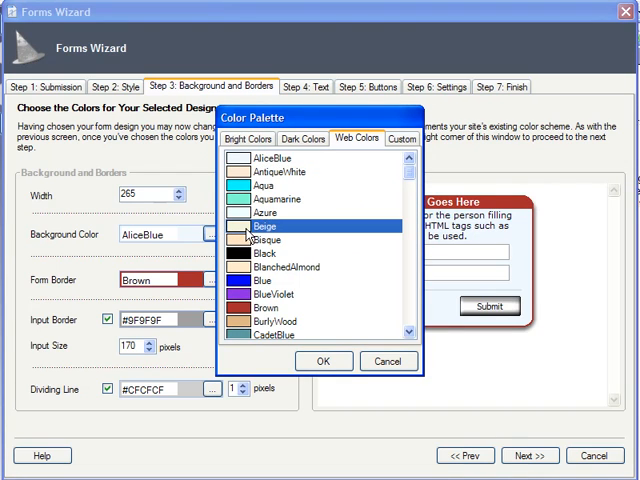
click(322, 360)
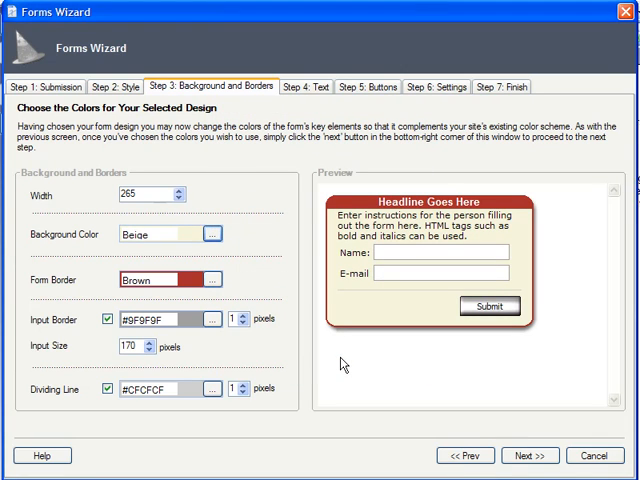
click(316, 86)
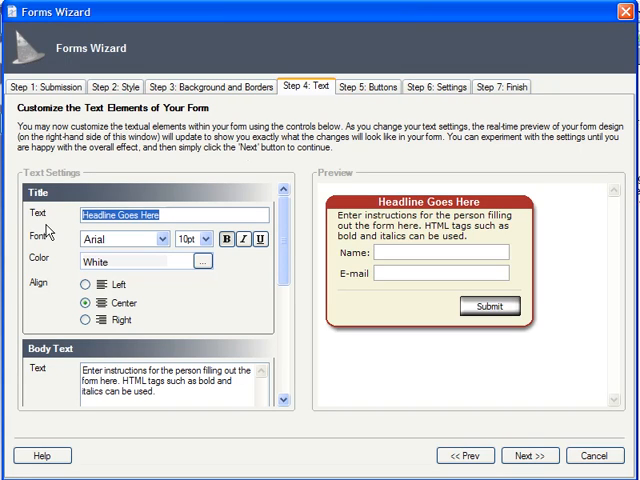
Step: Enter the headline 'Signup is Easy!' and body text asking for name and e-mail address
text(Signup is Easy!)
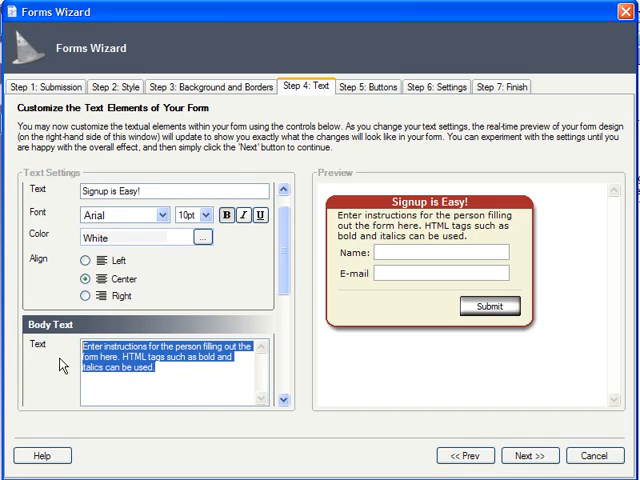
text(Just enter your name and e-mail address, and then click Submit. Your information will never be shared with anyone else, ever.)
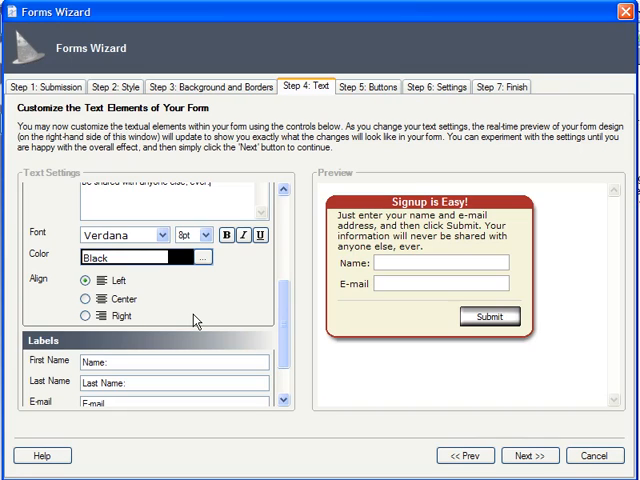
mouse_move(368, 94)
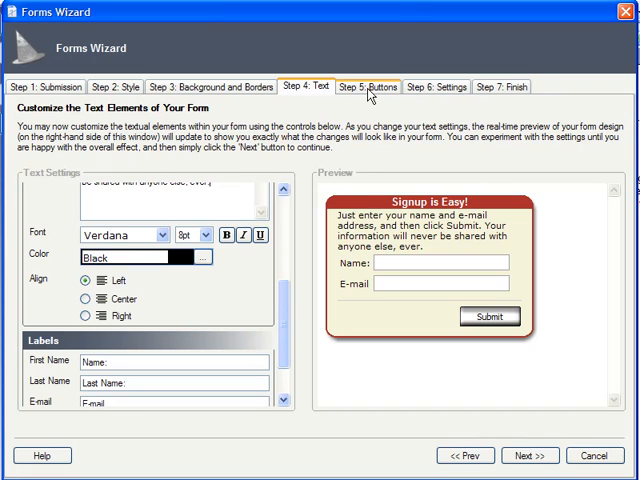
Step: Use the Small > Submit > Dark Red 01-Submit library image as the button and continue to settings
click(372, 86)
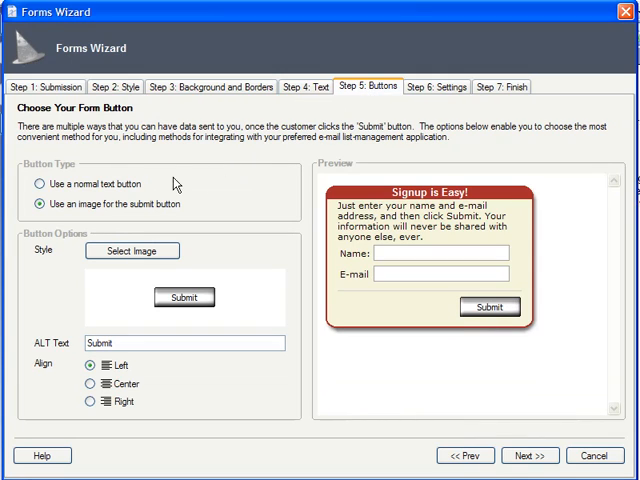
mouse_move(144, 218)
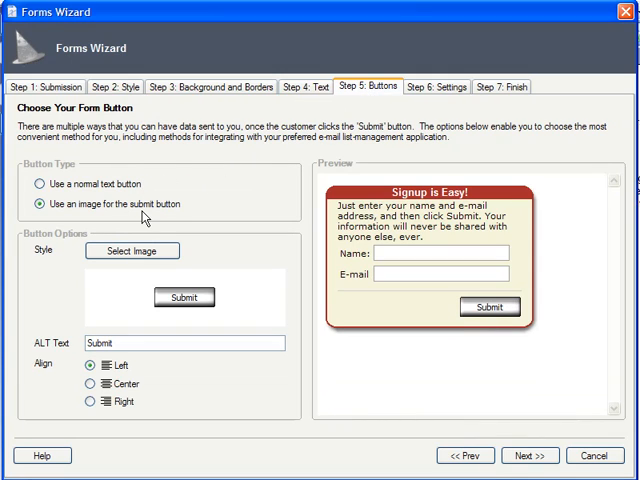
click(132, 252)
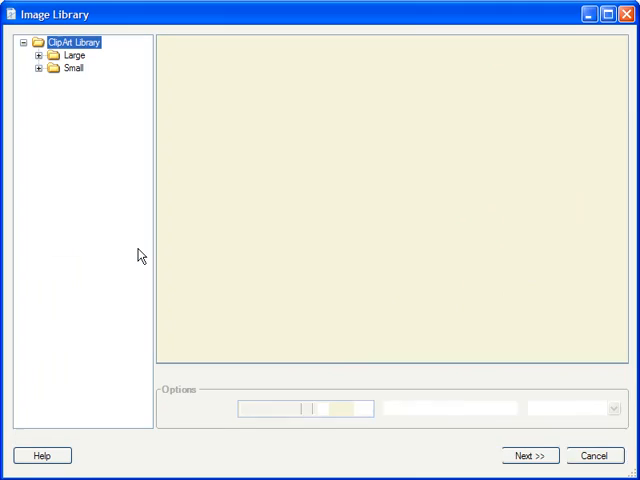
click(40, 64)
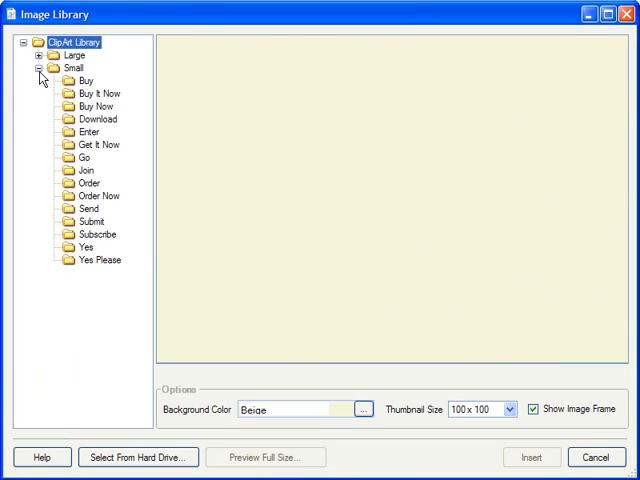
click(92, 220)
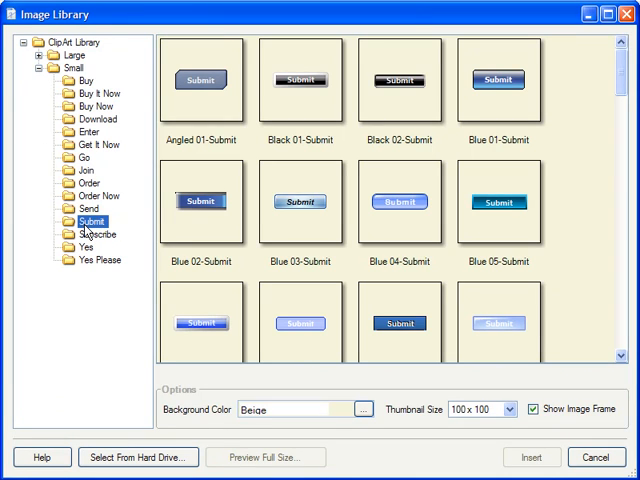
scroll(down, 3)
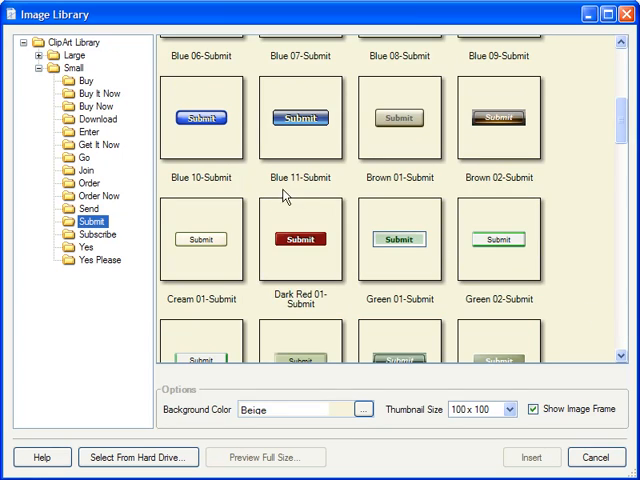
click(300, 238)
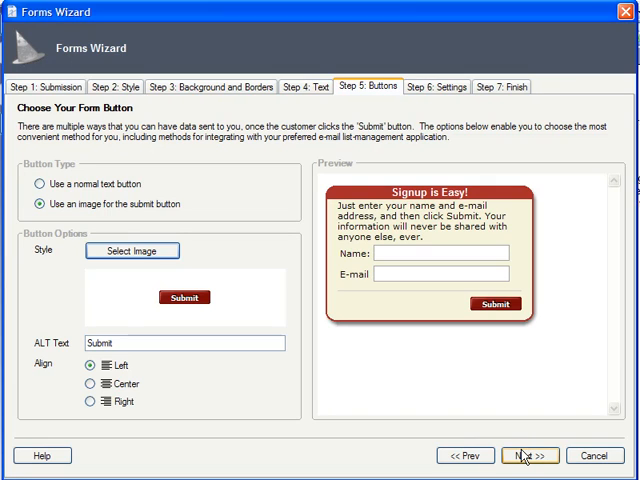
click(544, 456)
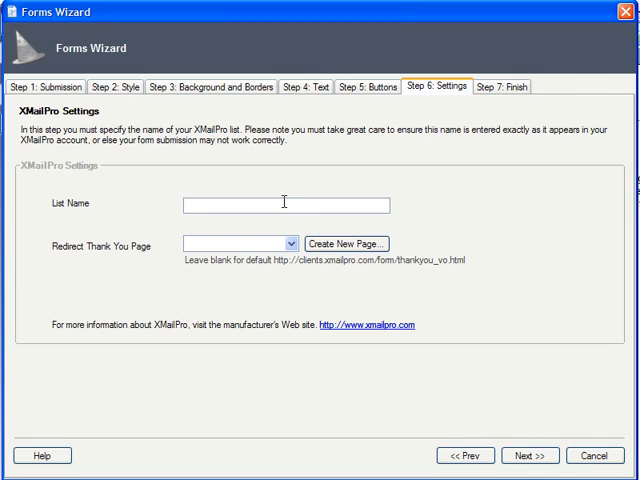
Step: Set the XMailPro list name to 'macmusings'
text(macmusing)
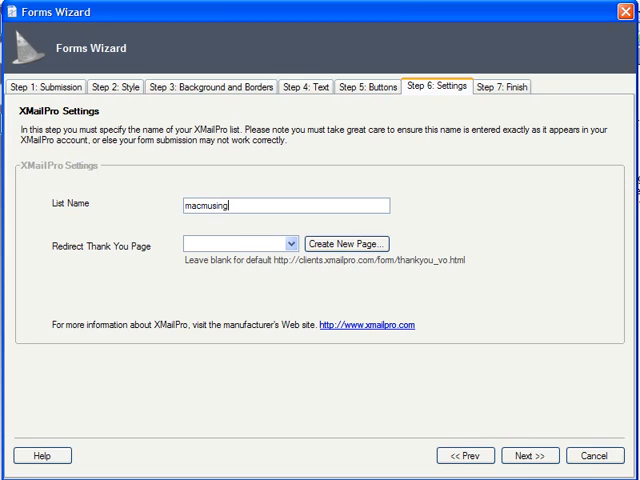
text(s)
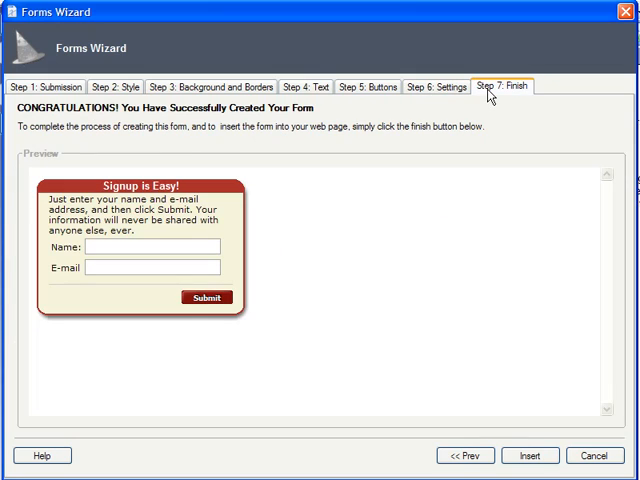
mouse_move(380, 220)
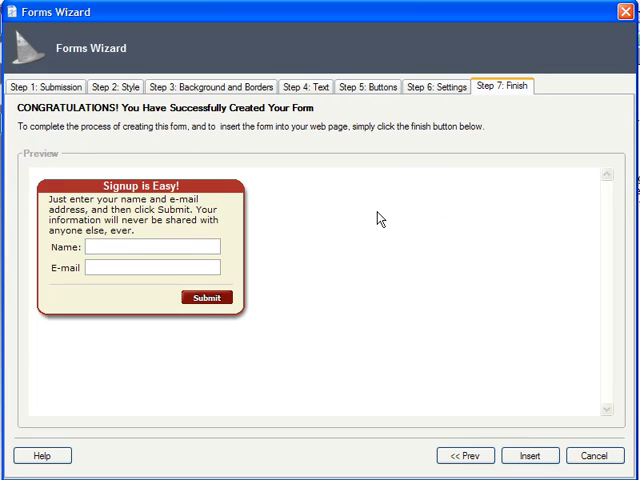
mouse_move(532, 452)
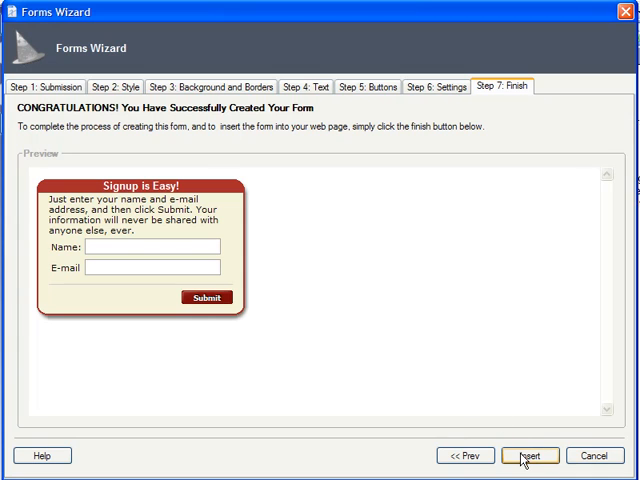
Step: Insert the finished signup form into the MacMusings page beneath the sign-up paragraph
click(524, 450)
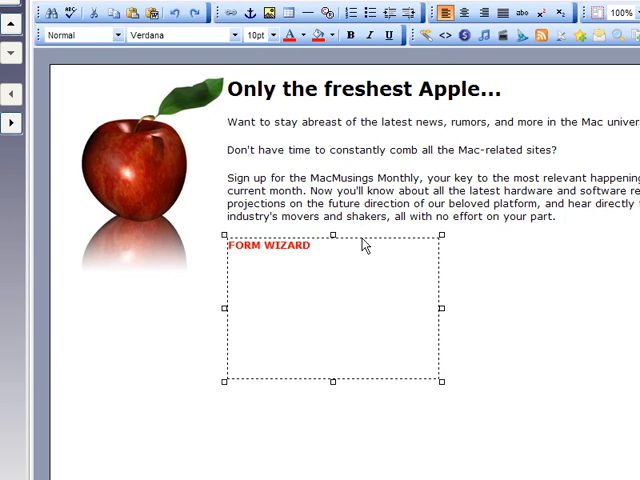
Step: Show the inserted FORM WIZARD placeholder's options, including Form Wizard Properties
right_click(364, 246)
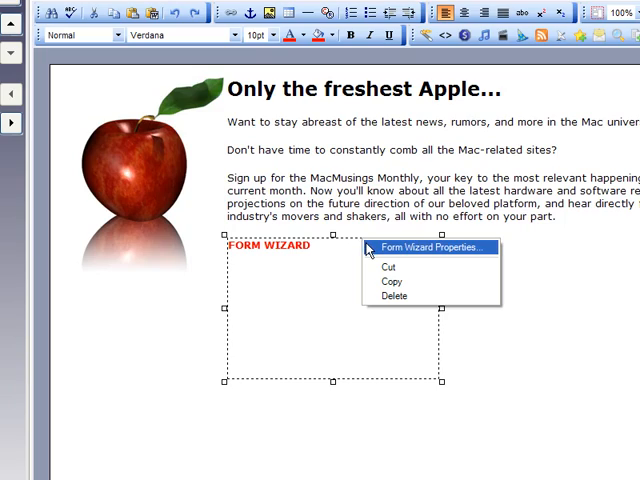